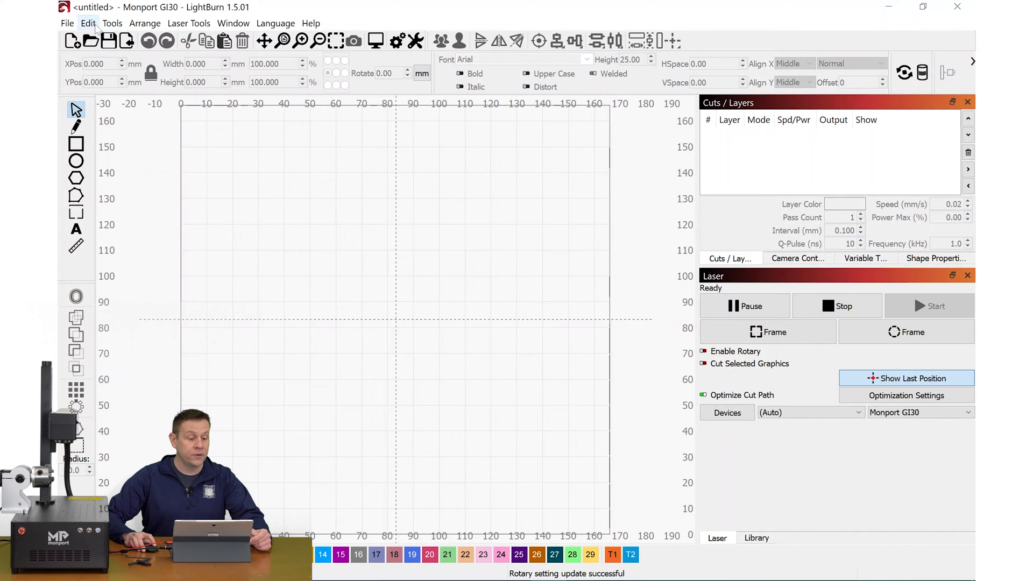
- Confirm 'Show rotary enable on main window' in Settings, then tick Enable Rotary
click(88, 24)
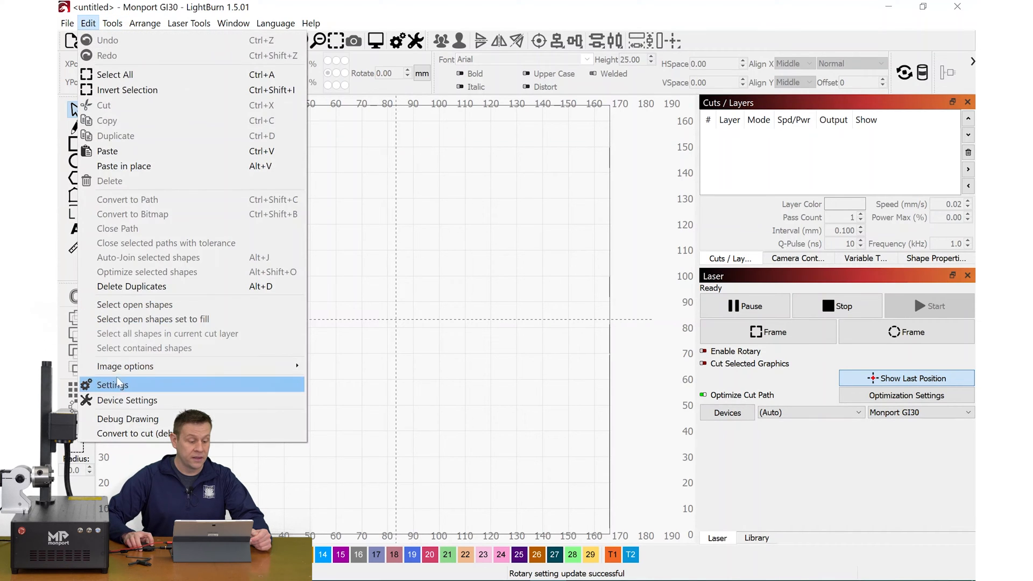
click(112, 385)
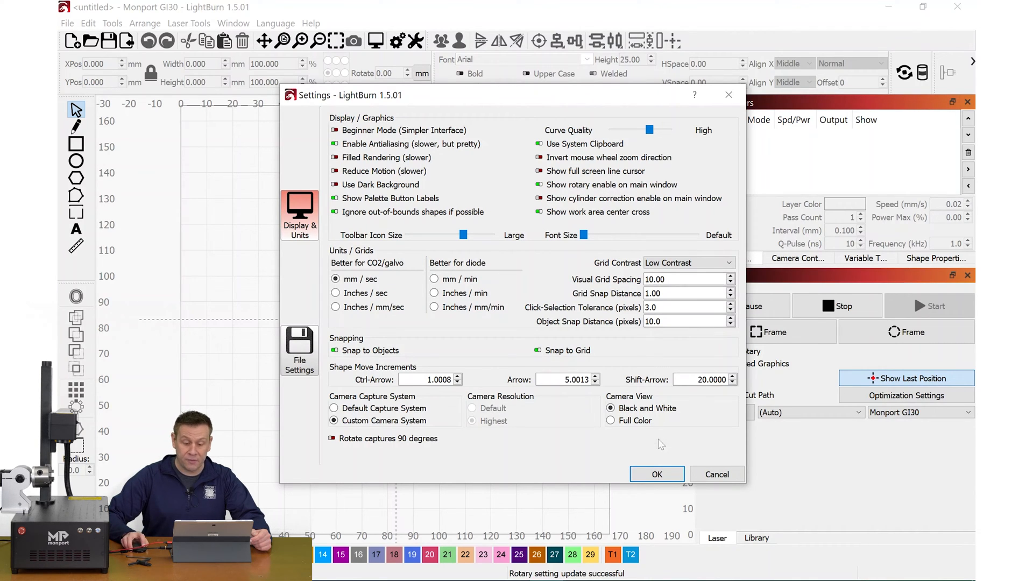
click(656, 474)
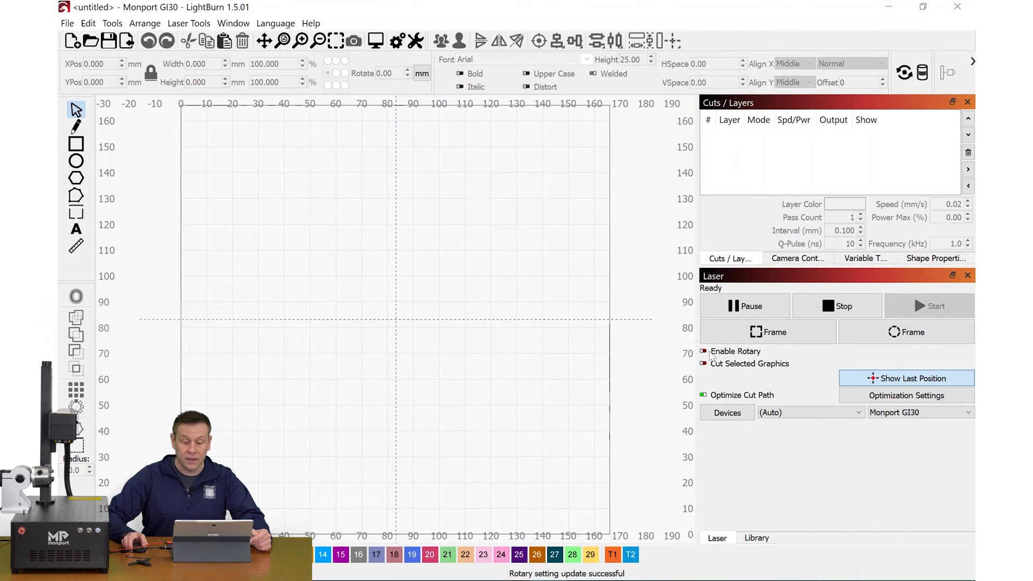
click(704, 351)
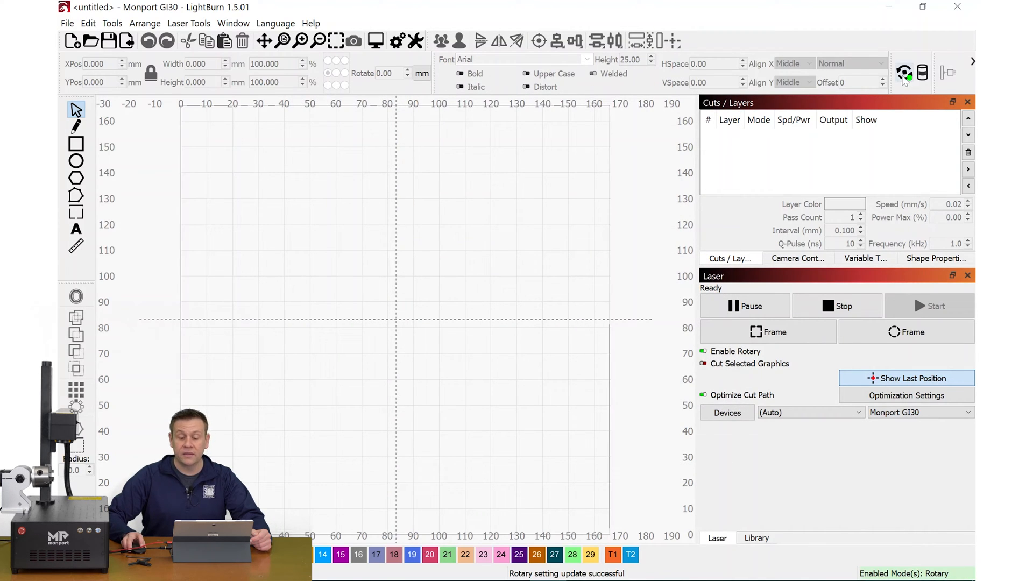
mouse_move(904, 72)
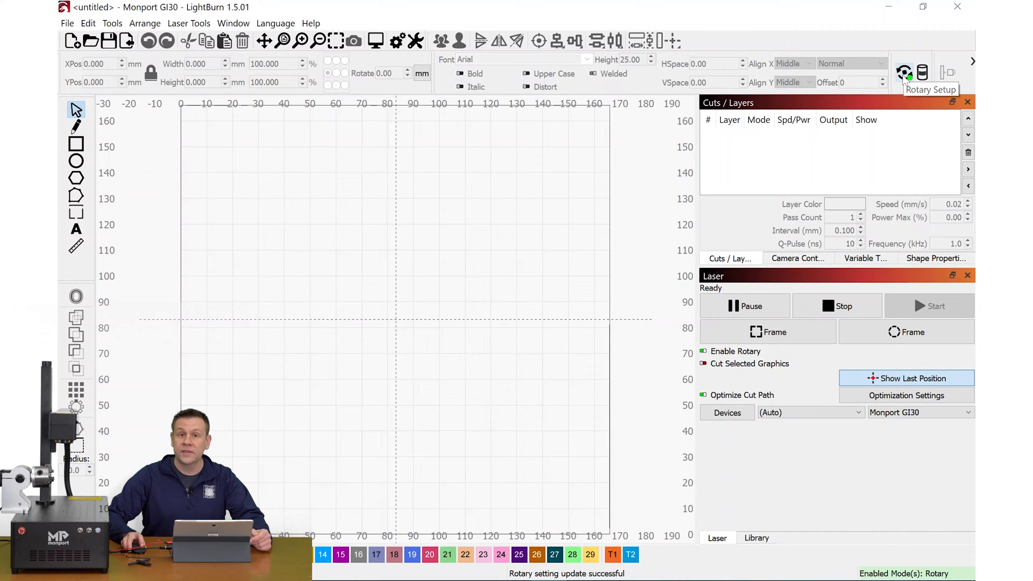
- Open the Rotary Setup dialog from the toolbar icon
click(904, 73)
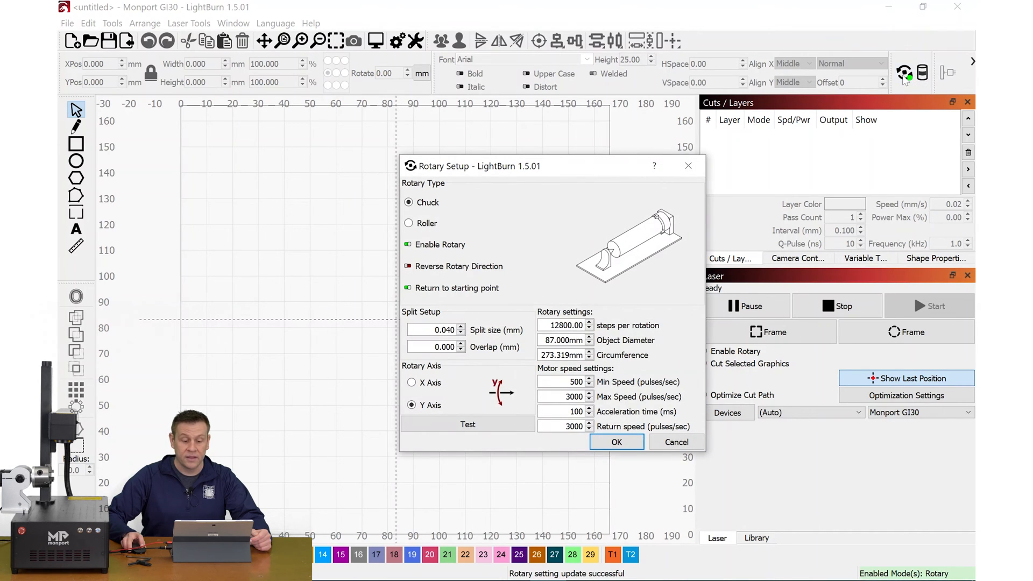
mouse_move(866, 113)
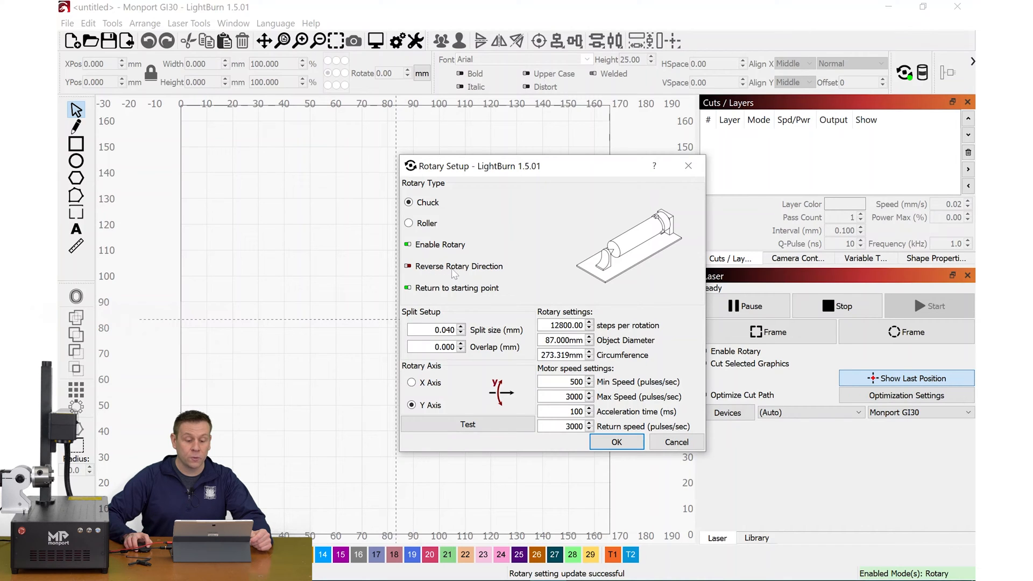
mouse_move(453, 270)
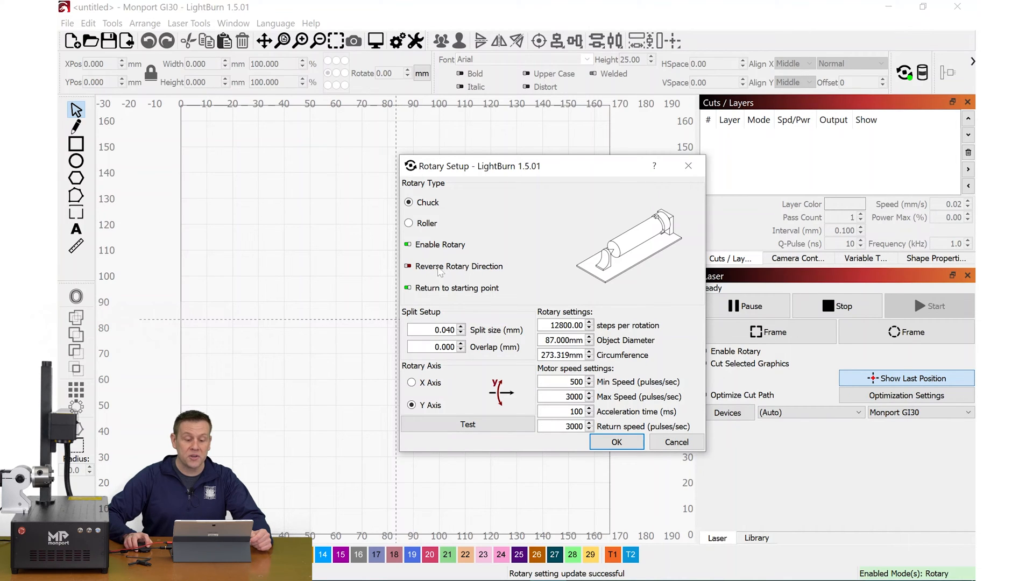
mouse_move(459, 266)
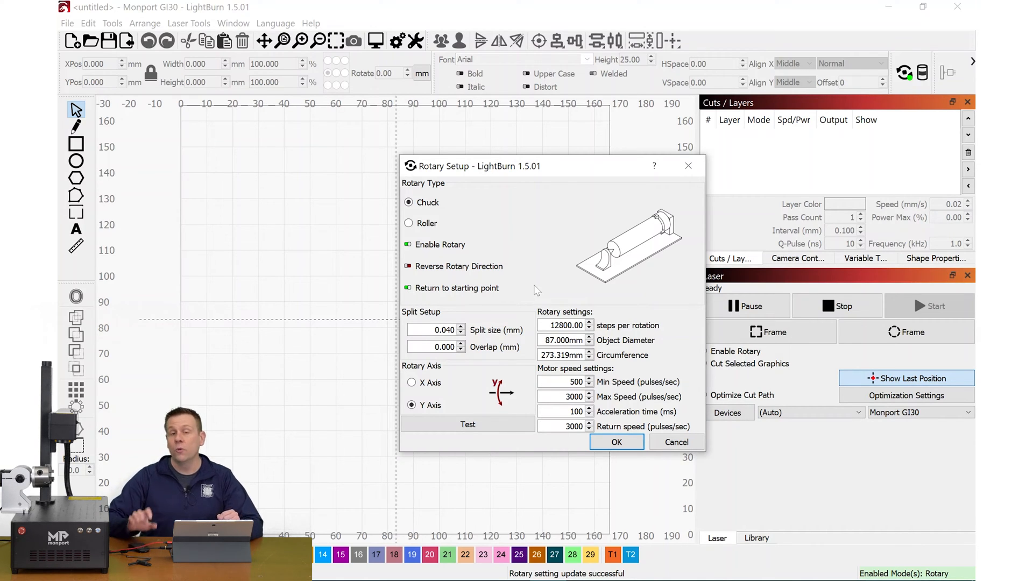
mouse_move(457, 288)
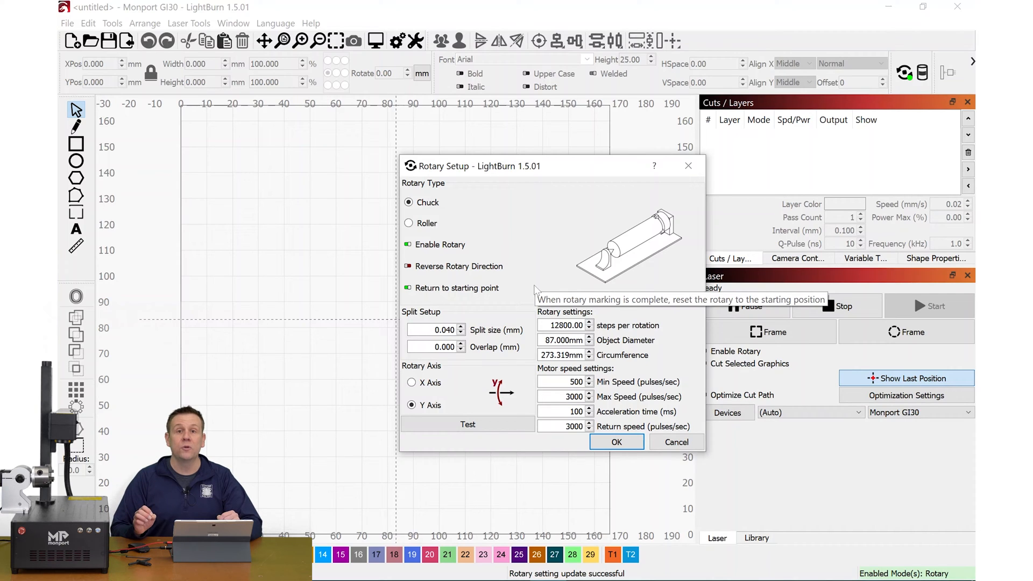
mouse_move(433, 303)
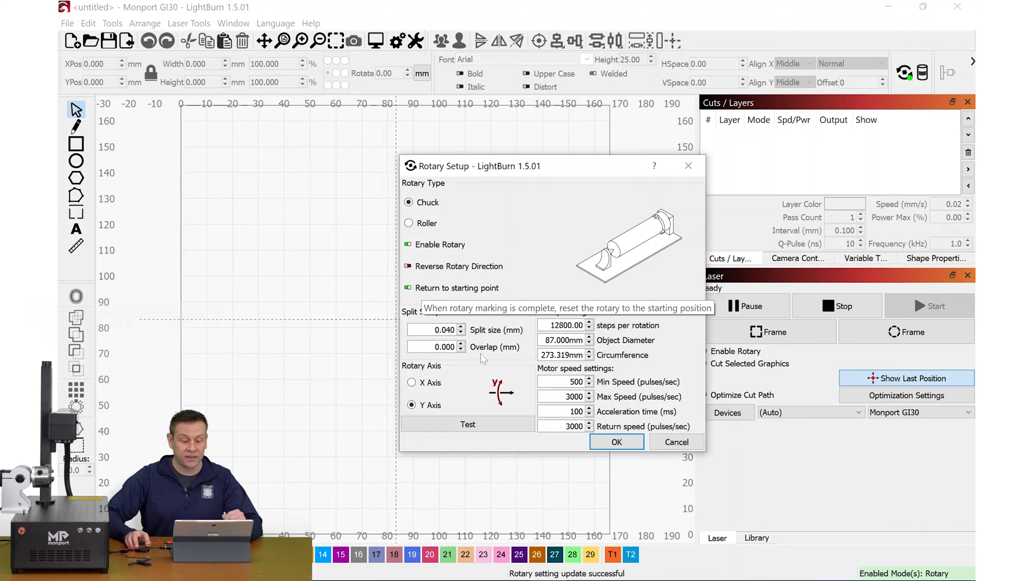
mouse_move(481, 359)
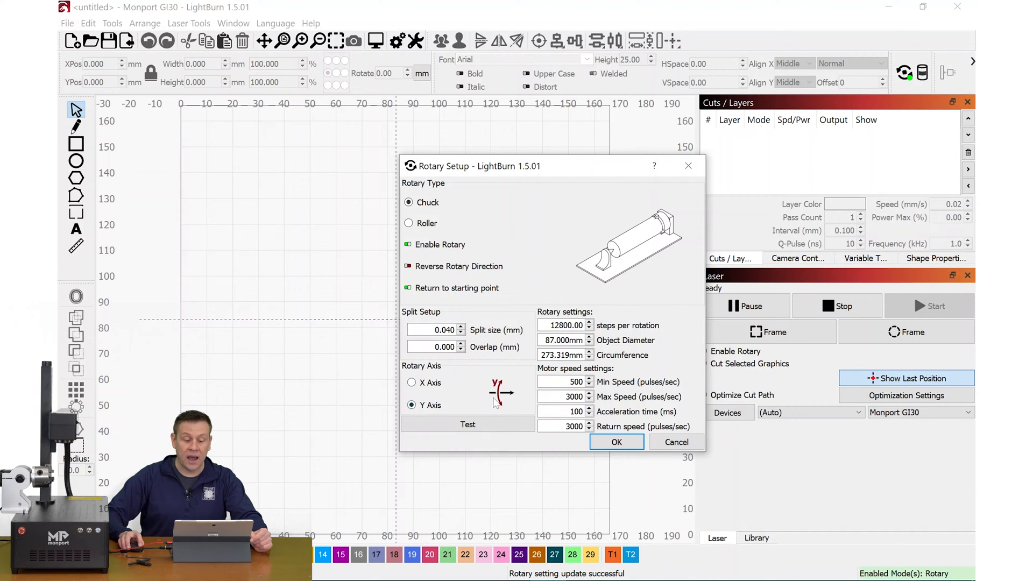
mouse_move(491, 396)
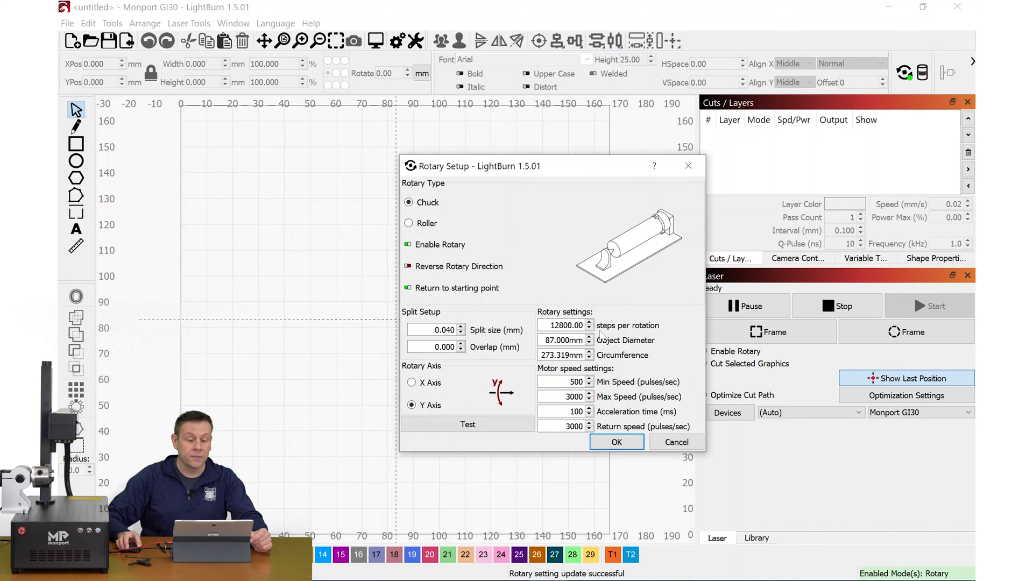
mouse_move(636, 335)
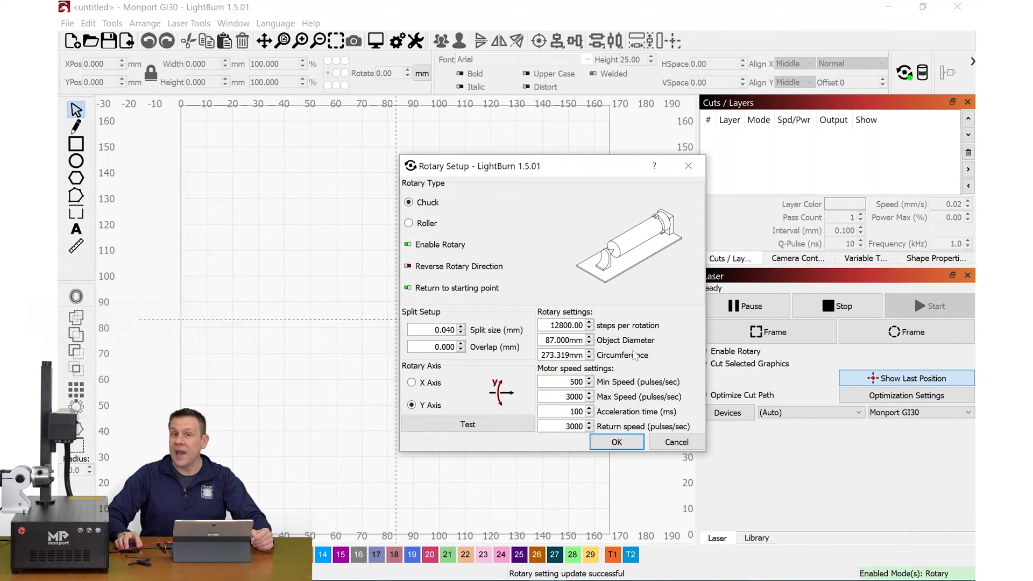
mouse_move(494, 338)
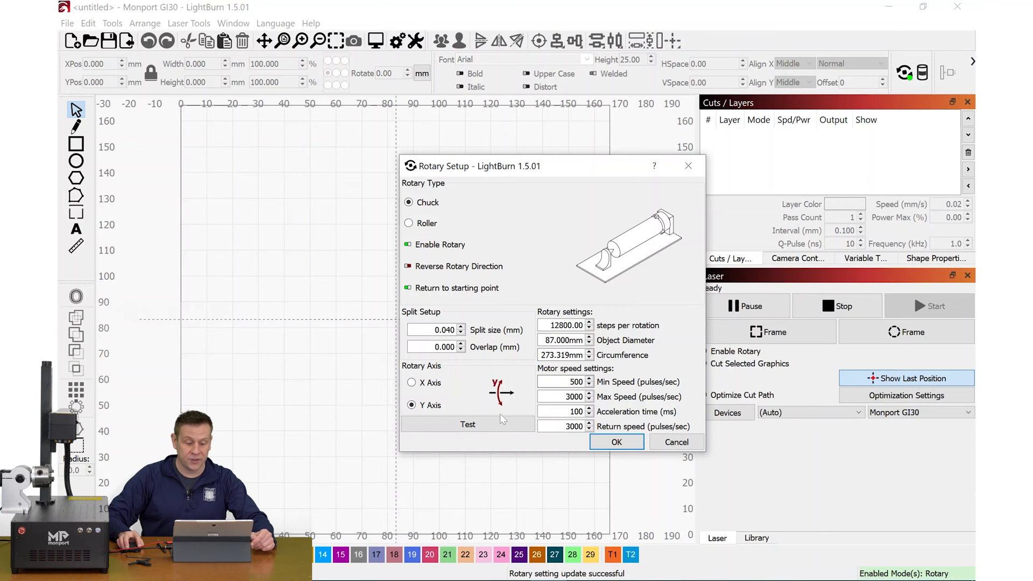
- Select the current steps-per-rotation value (12800) for replacement
click(468, 424)
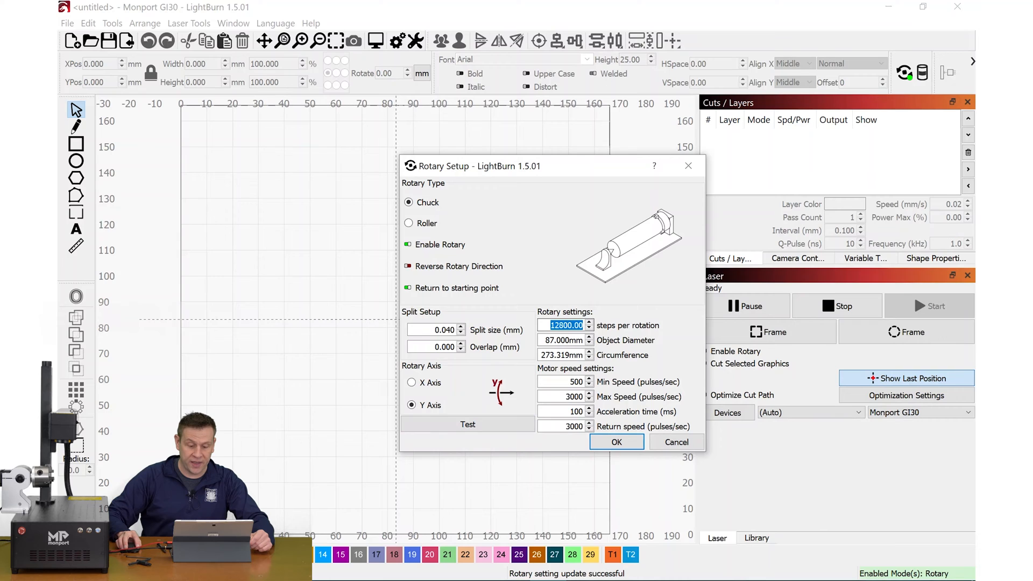
- Replace steps per rotation 7500 with 12800 in Rotary Setup and apply it
text(75)
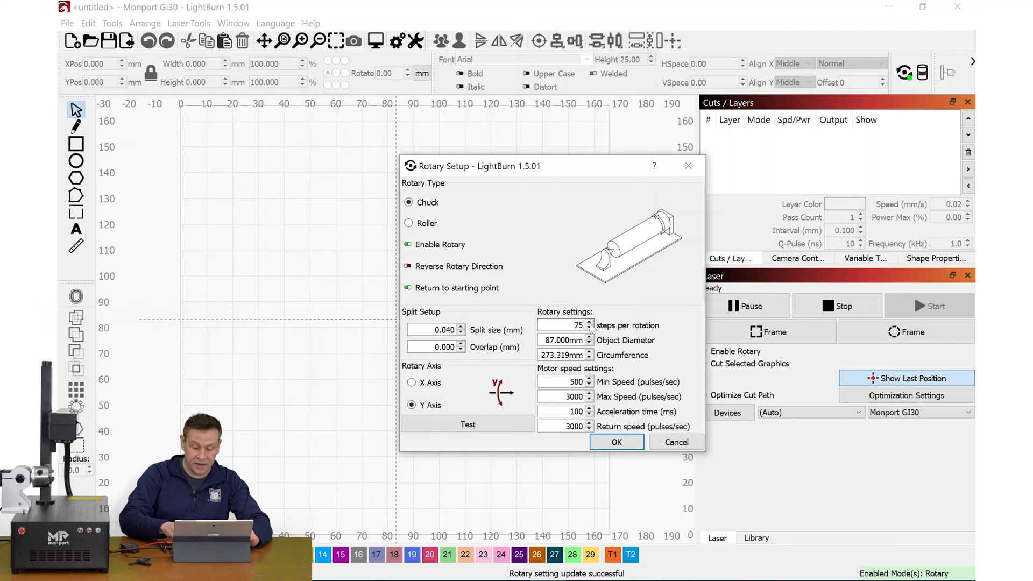
text(7500.00)
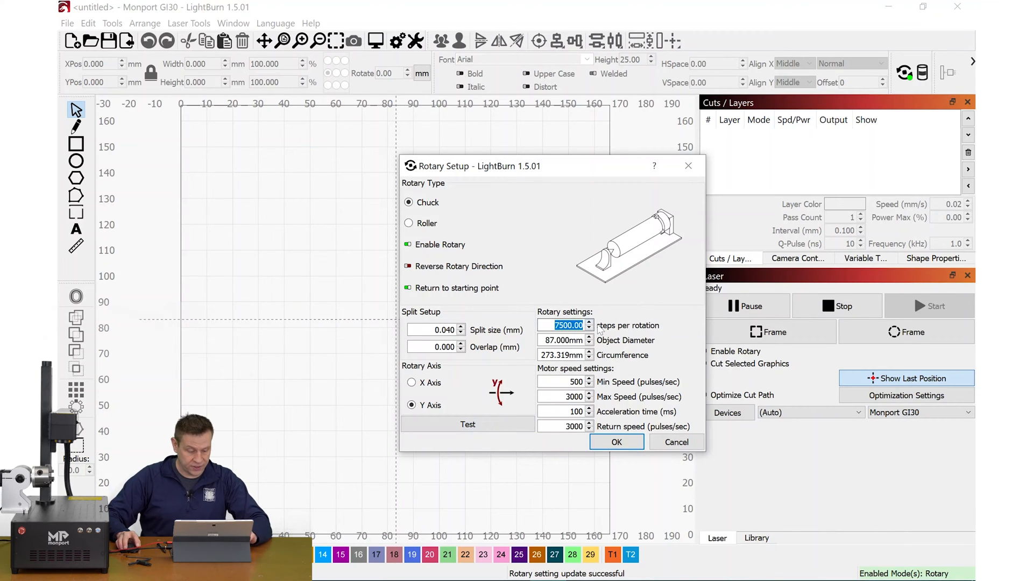
text(12800)
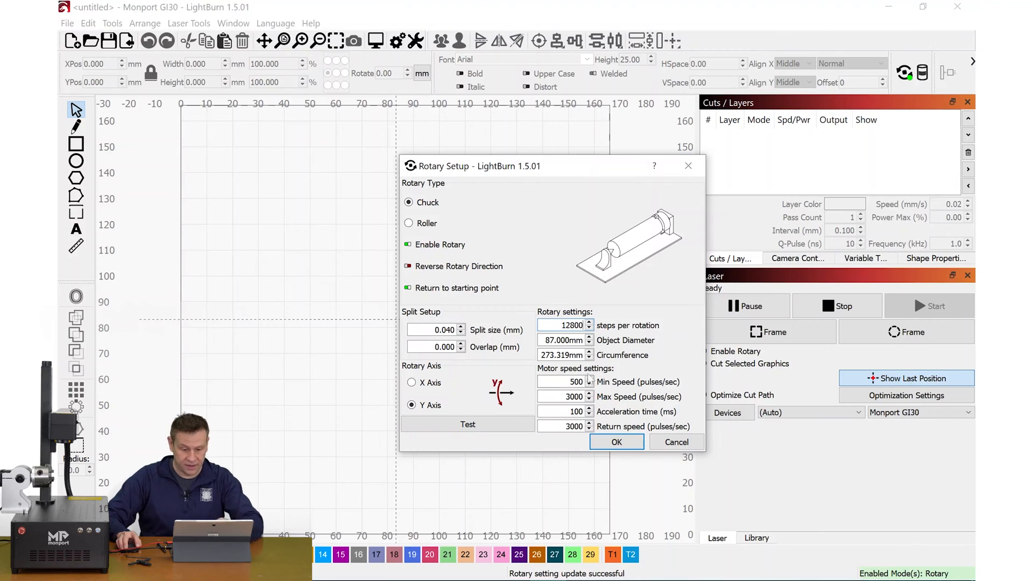
click(616, 443)
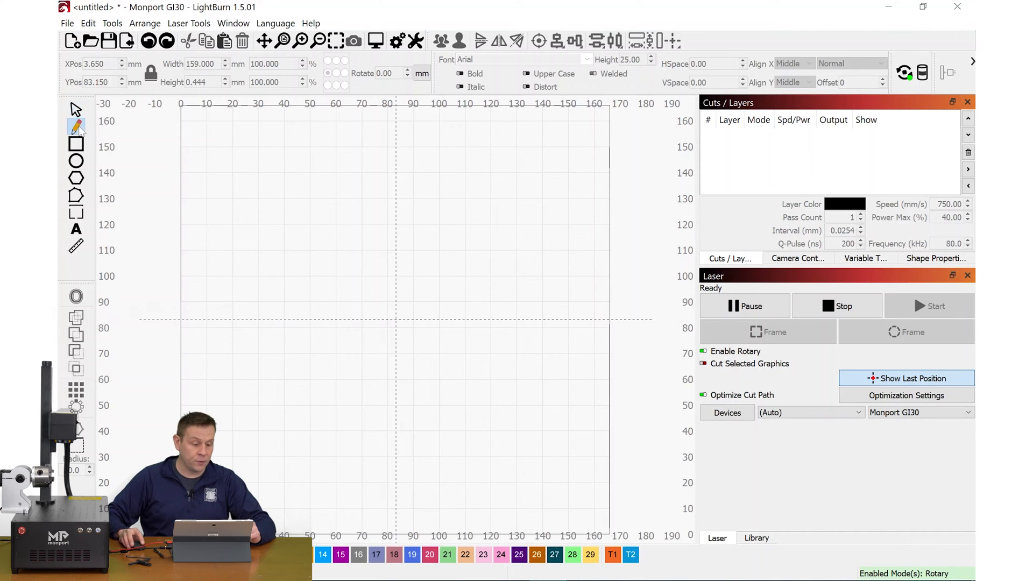
- Draw a 158 mm horizontal line across the work area at Y≈83 mm
drag(207, 284, 241, 294)
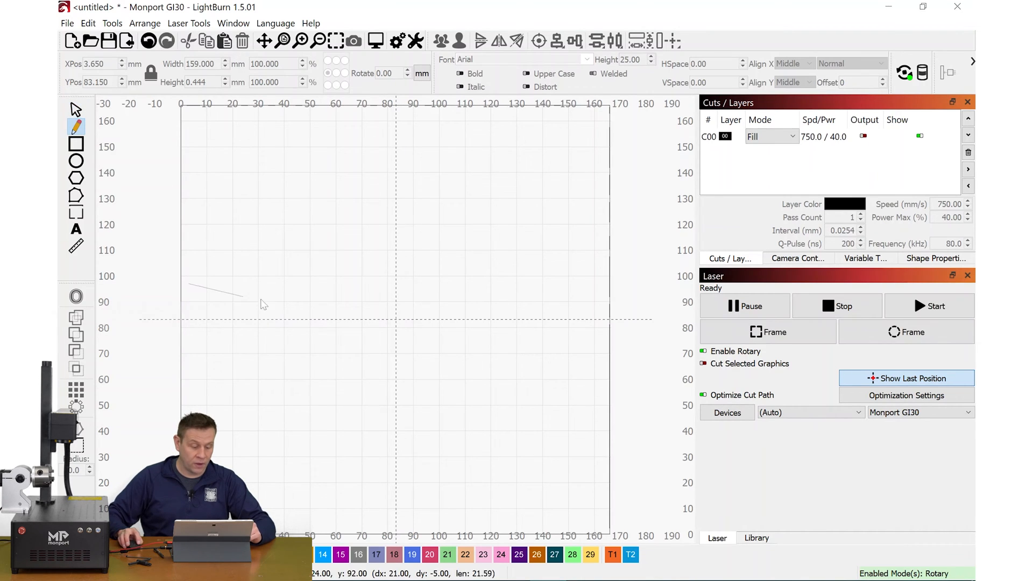
drag(234, 293, 563, 285)
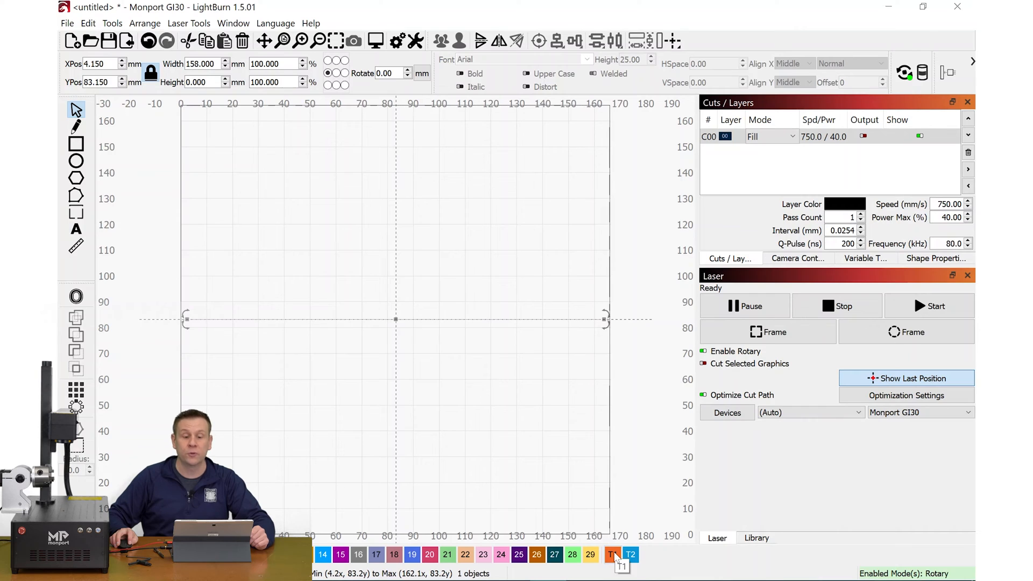
- Move the 158 mm line to tool layer T1 and bring up Live Framing
click(612, 554)
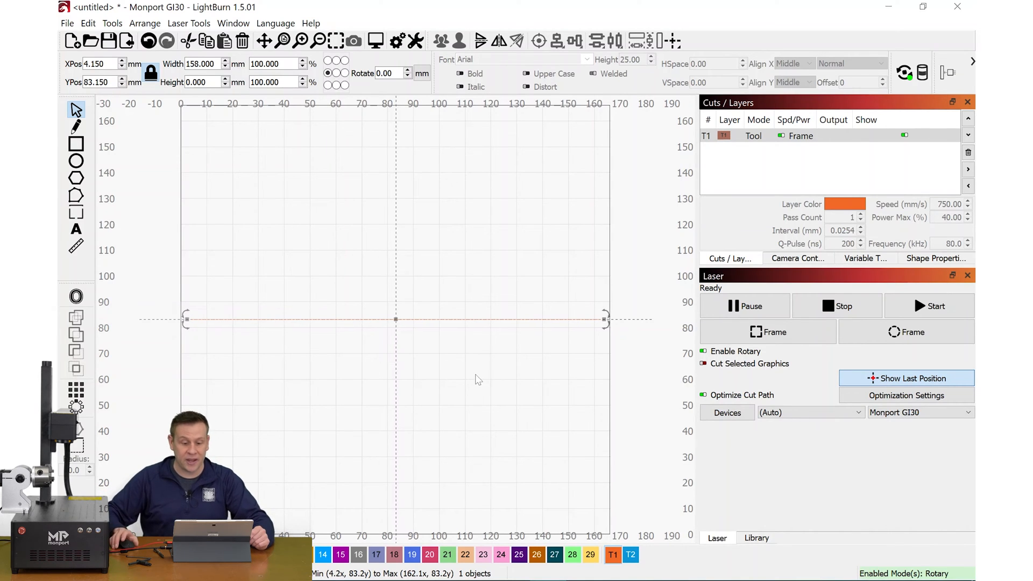
mouse_move(667, 344)
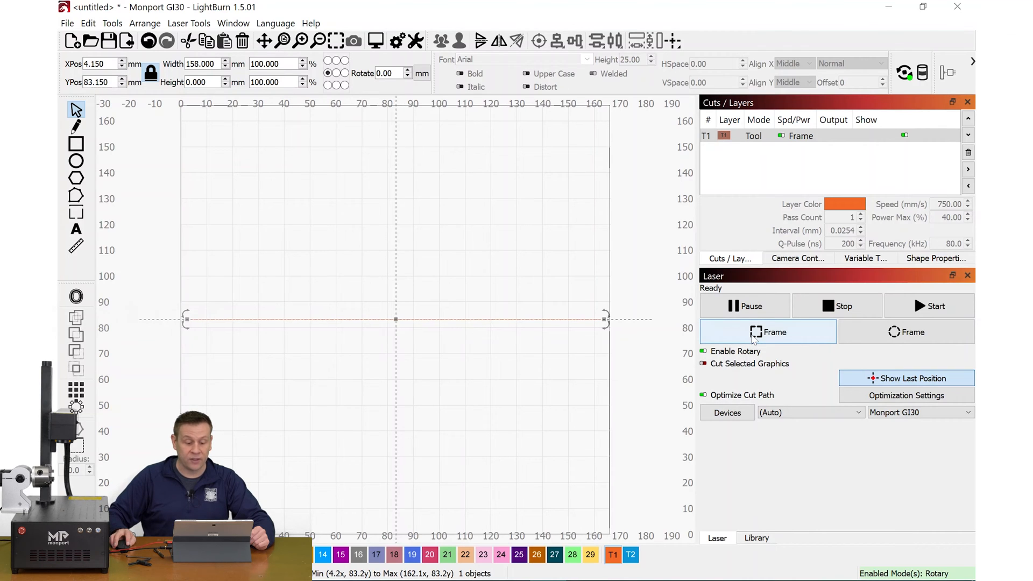
click(768, 331)
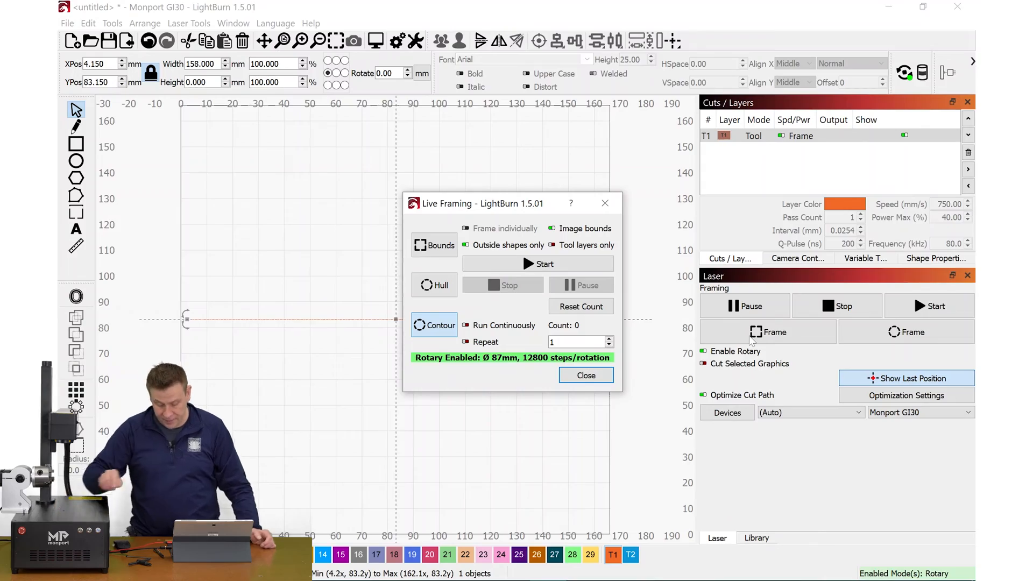
click(585, 375)
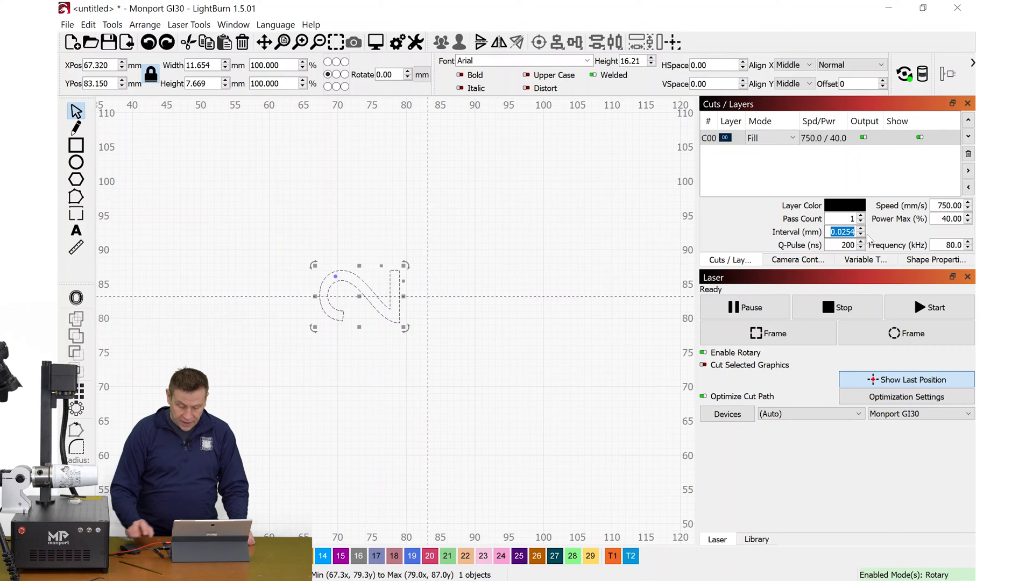
- Enter a 0.02 mm line interval for the C00 fill layer
text(.02)
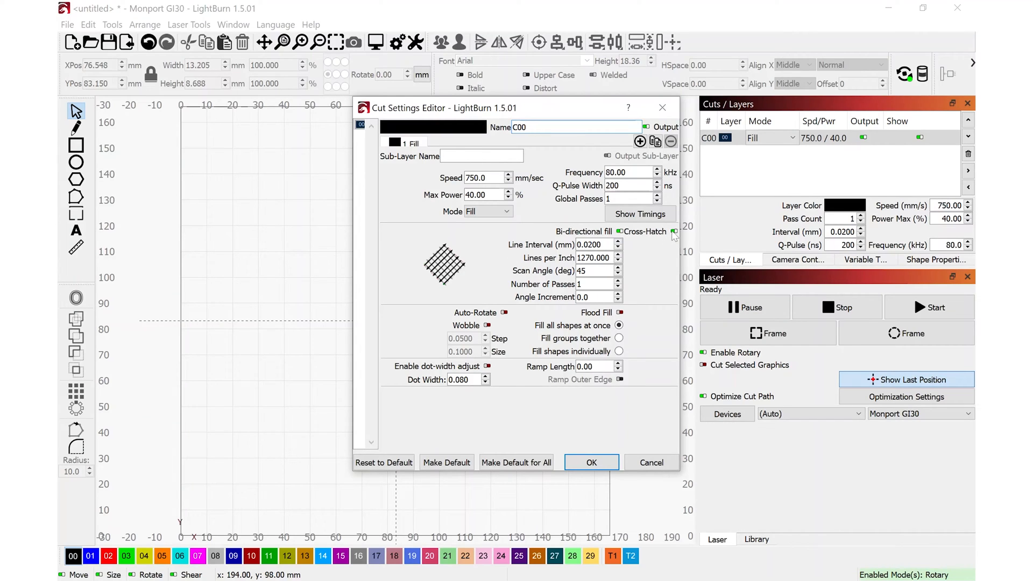
- Turn off cross-hatching and set the C00 fill scan angle to 0°
click(673, 231)
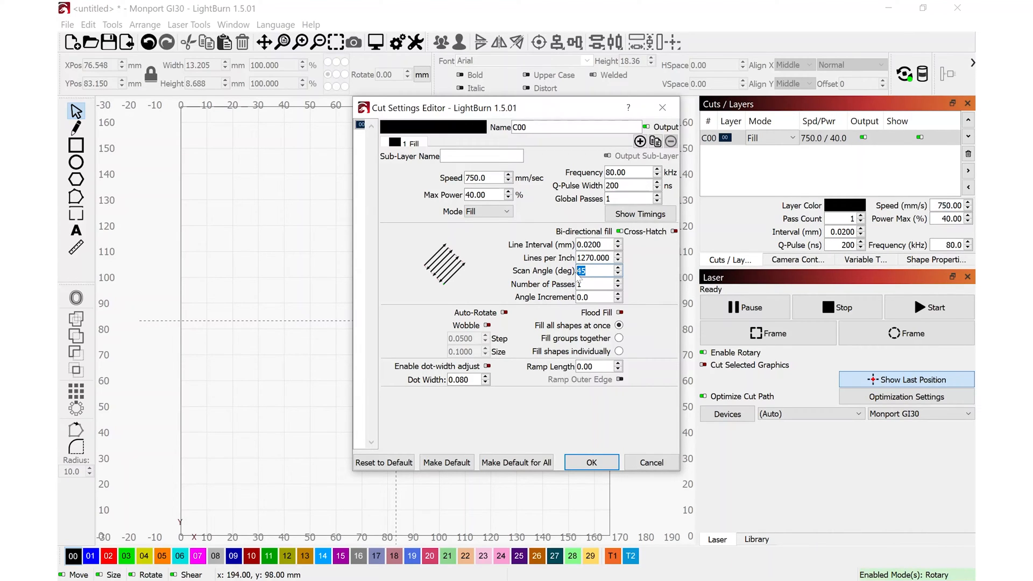
text(0)
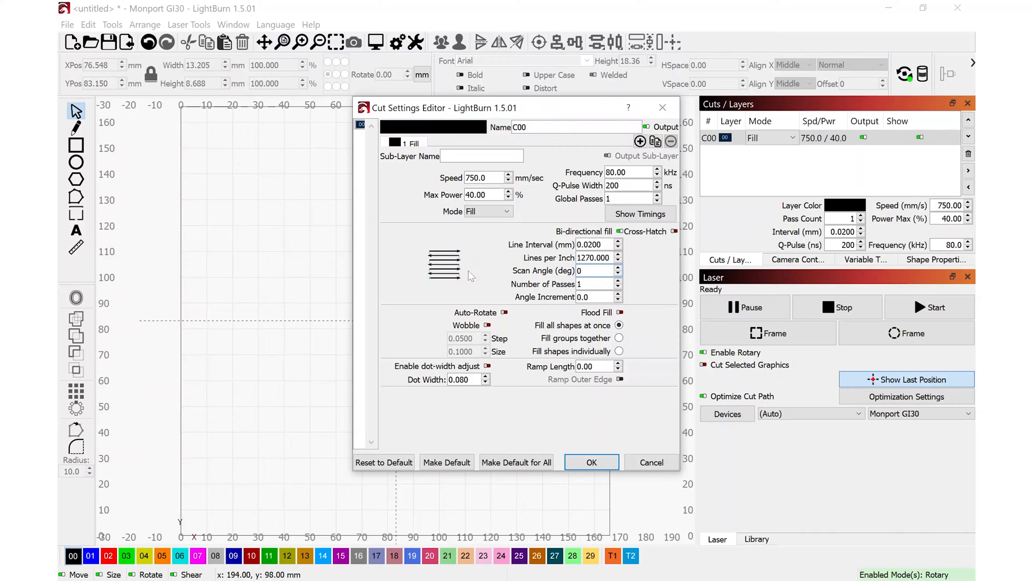
mouse_move(528, 279)
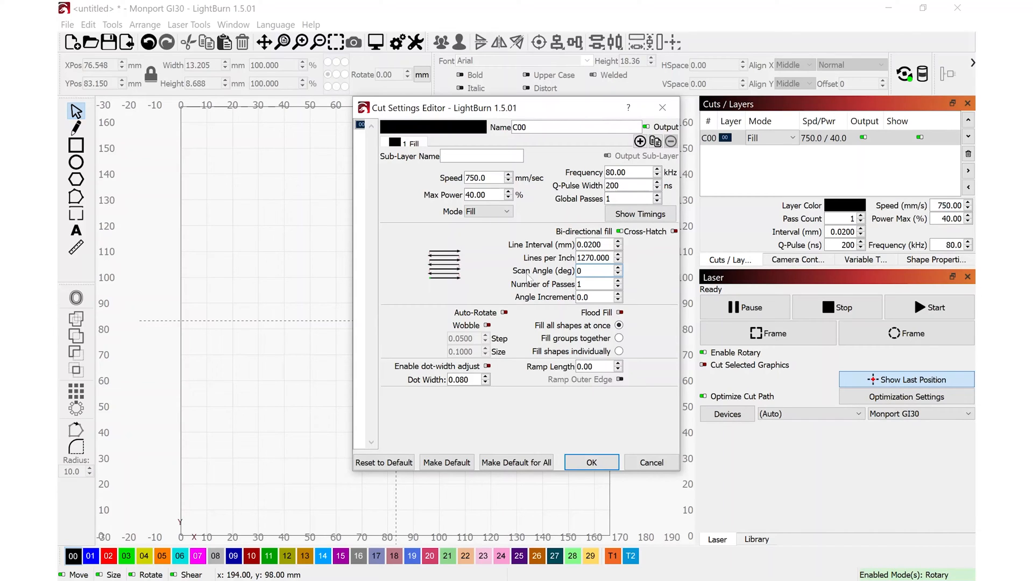
click(592, 271)
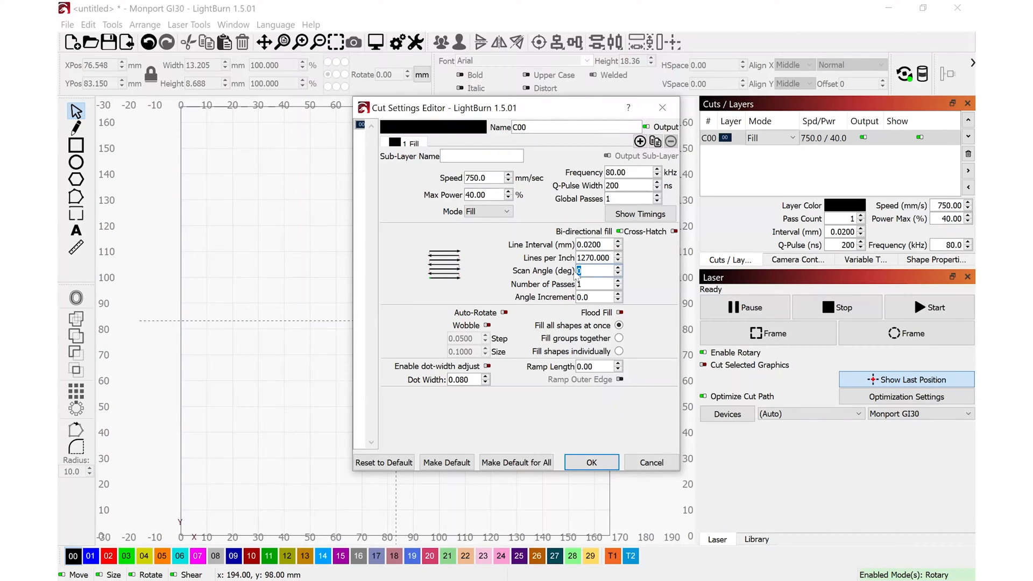
text(90)
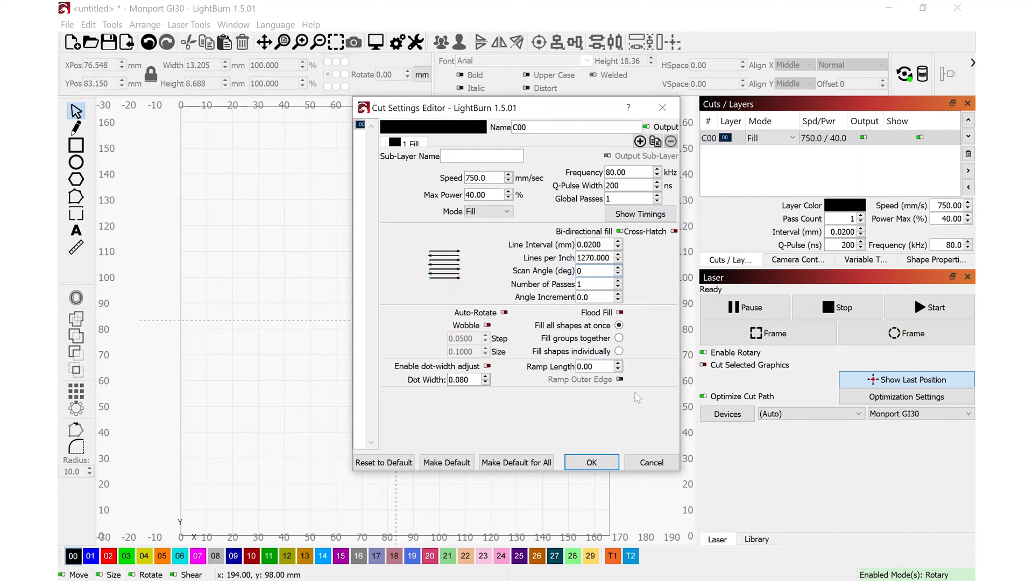
click(590, 461)
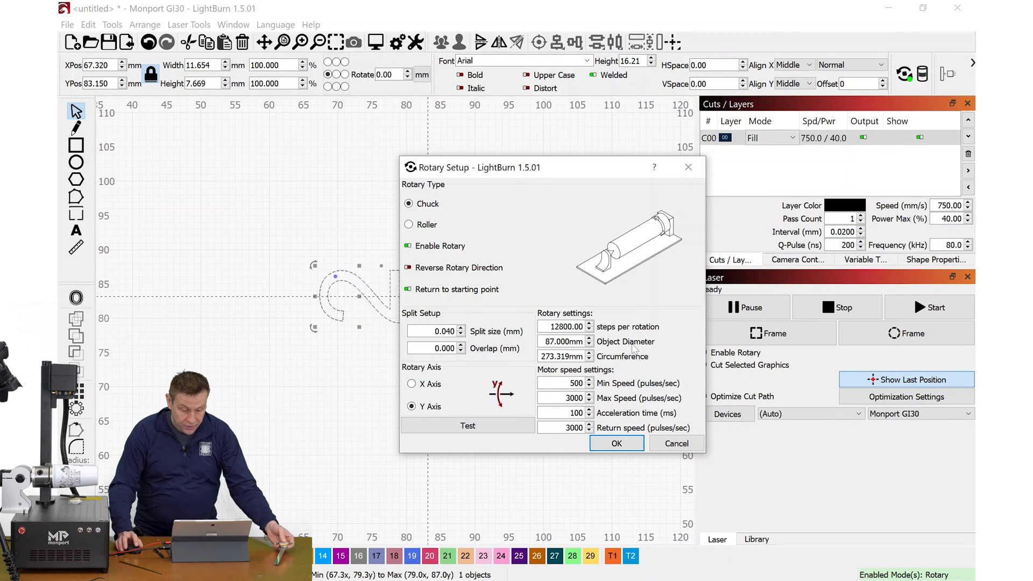
- Confirm the Y-axis chuck rotary setup with 87 mm object diameter
click(616, 443)
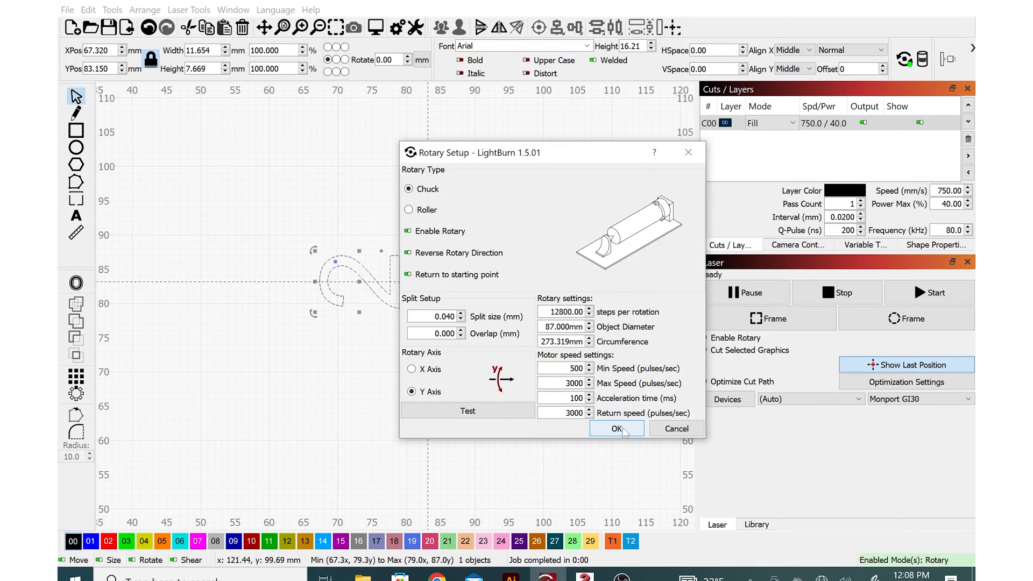
- Save the reversed rotary direction and close Rotary Setup
click(615, 428)
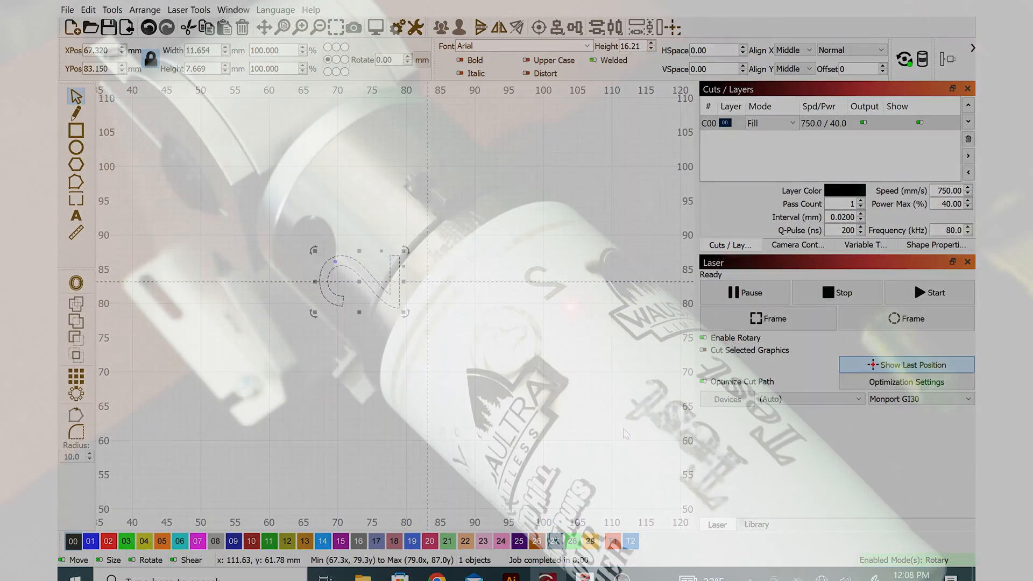